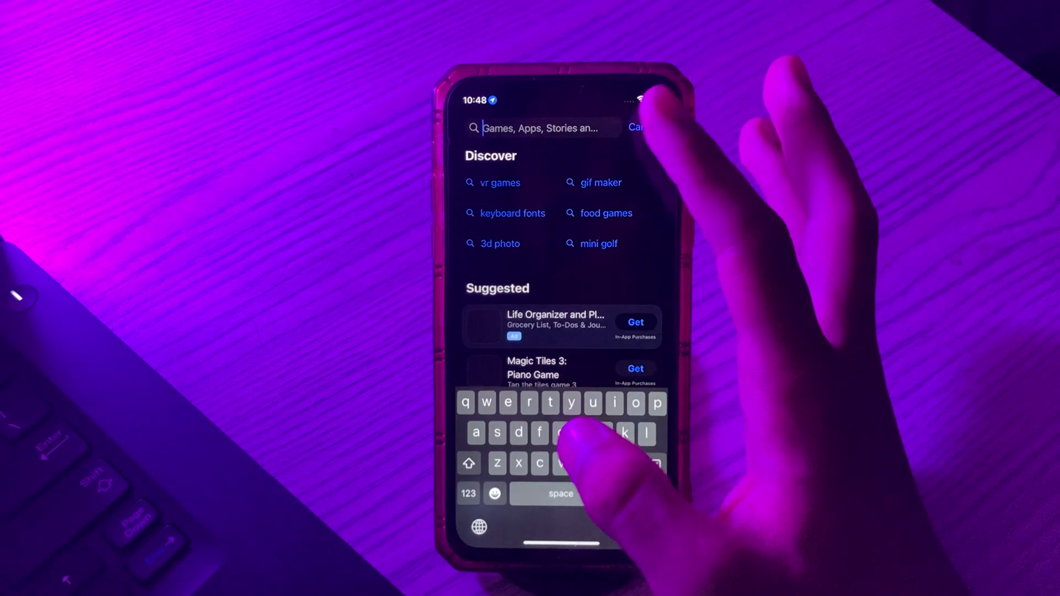
- Search the App Store for 'screen time control' and choose the Screen Time Control app
{"action": "type", "text": "s"}
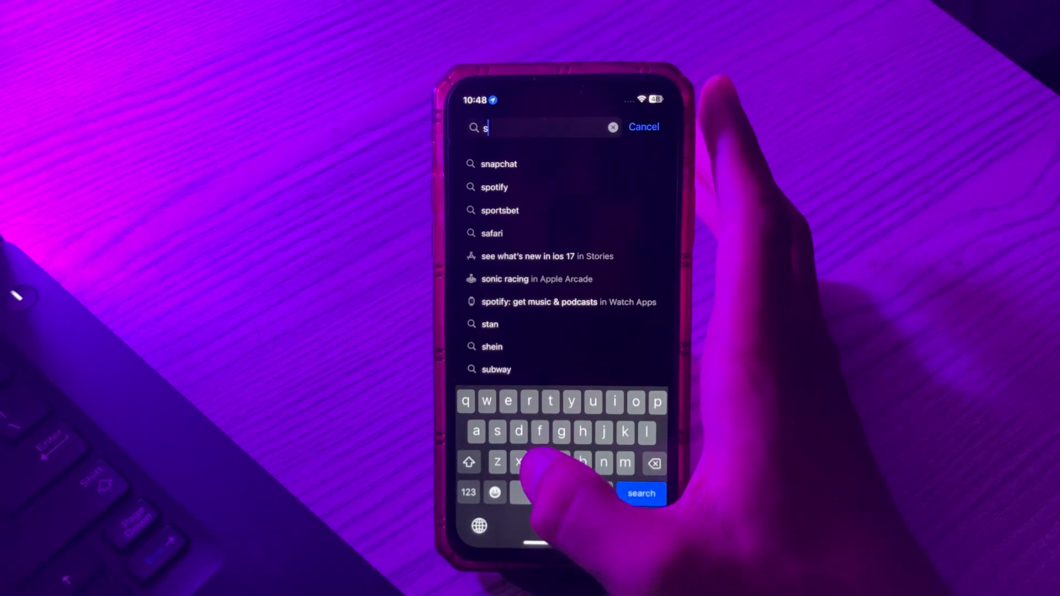
{"action": "type", "text": "cree"}
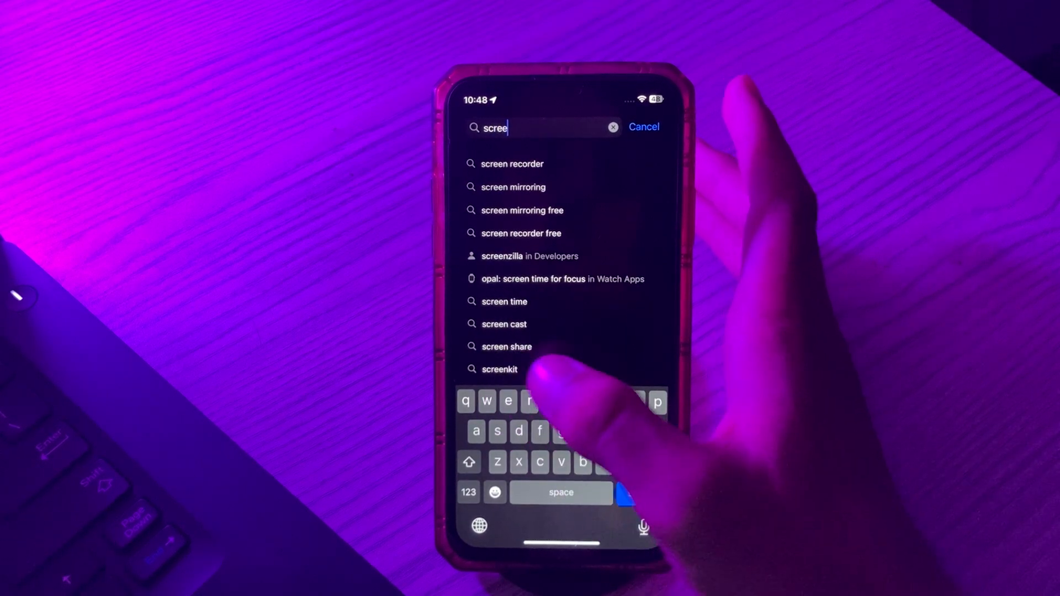
{"action": "type", "text": "n"}
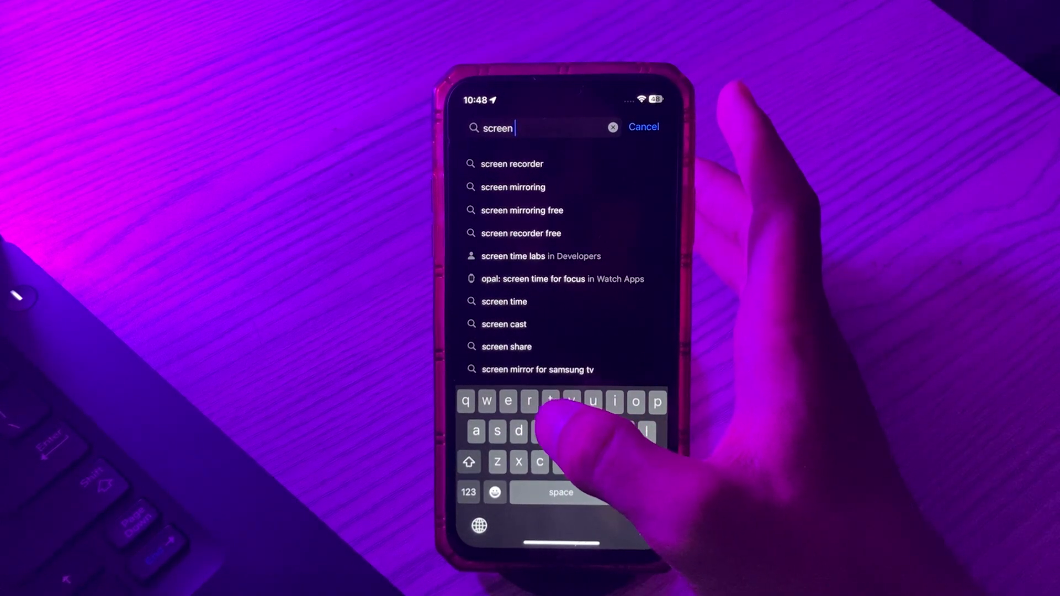
{"action": "type", "text": "t"}
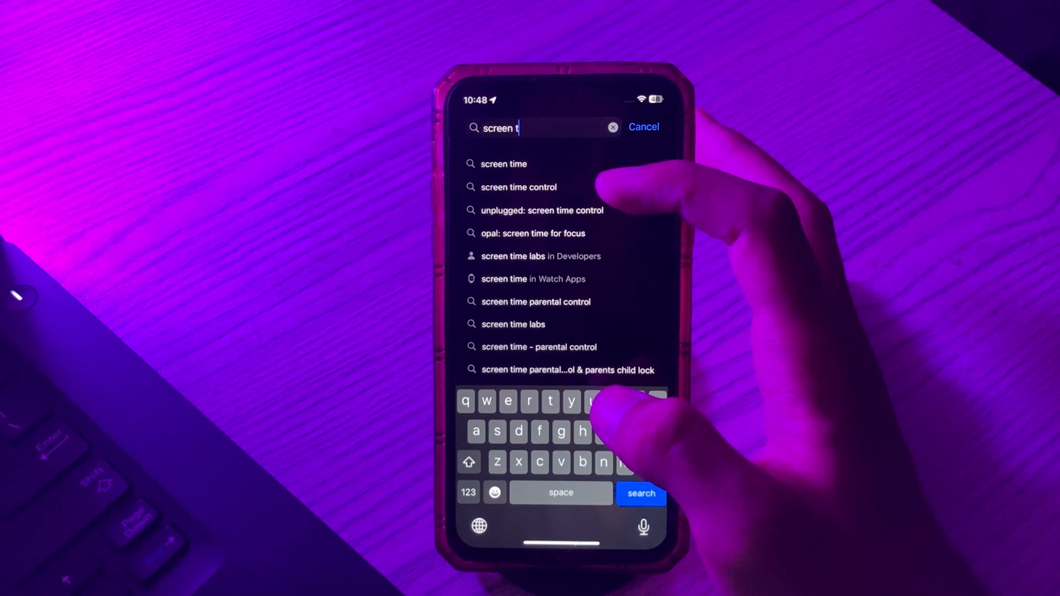
{"action": "left_click", "coordinate": [519, 187]}
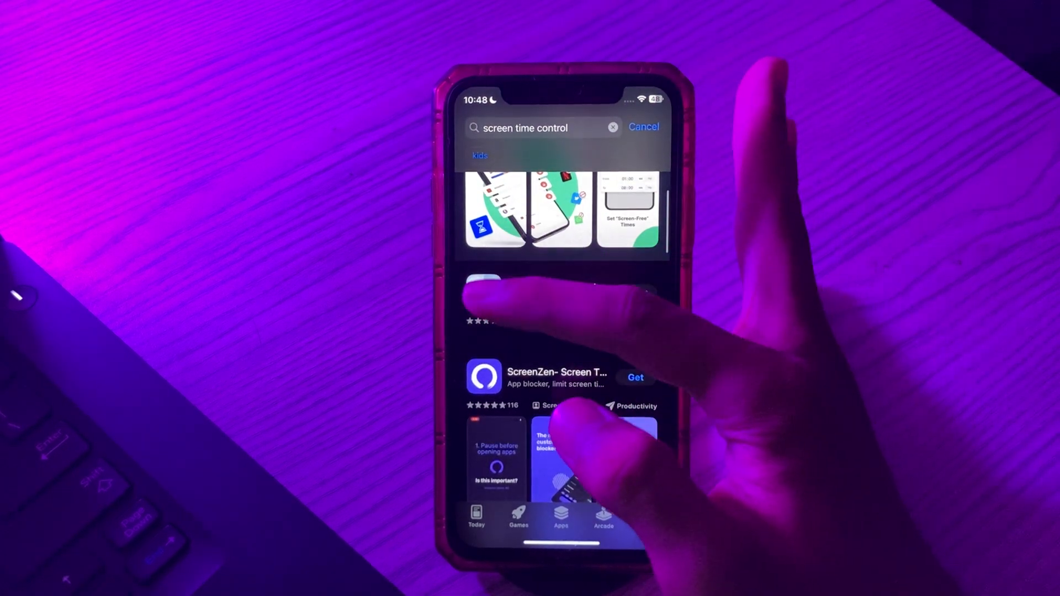
{"action": "left_click", "coordinate": [494, 284]}
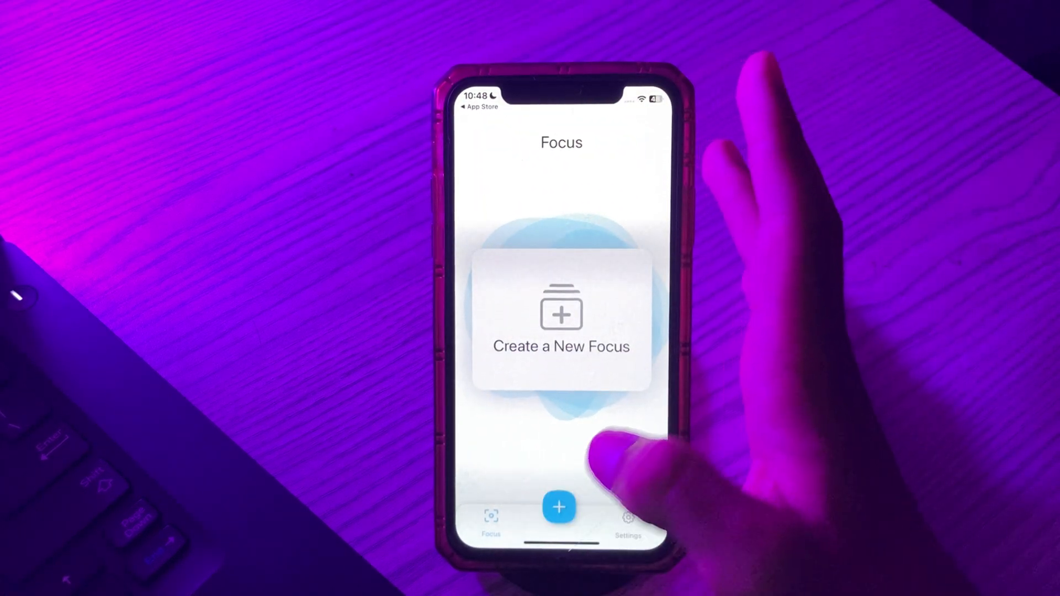
- Create a new focus with the orange bookmark icon, name it 'Hide', and continue
{"action": "left_click", "coordinate": [559, 506]}
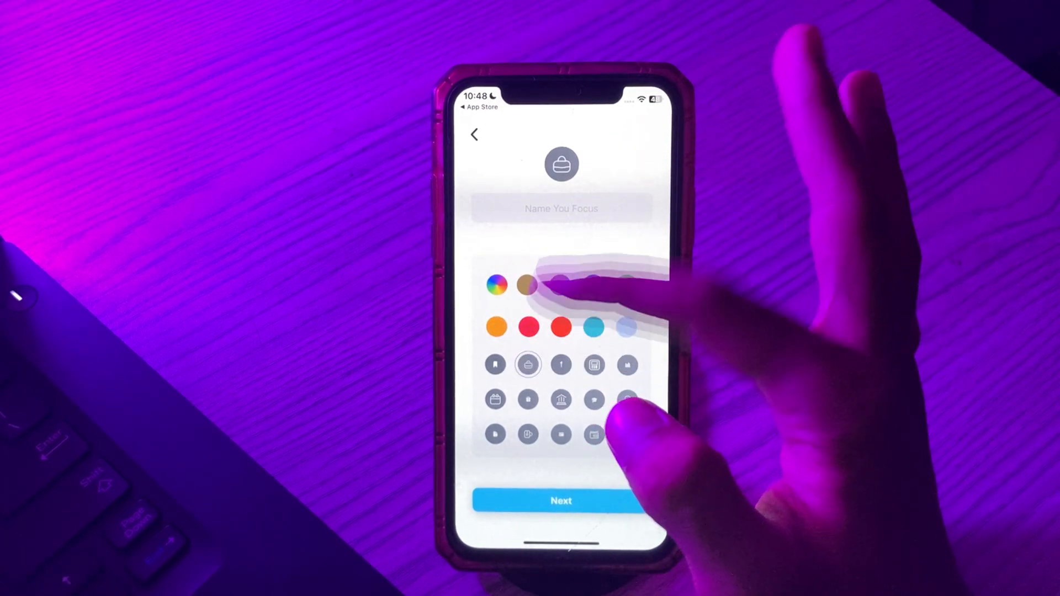
{"action": "left_click", "coordinate": [495, 364]}
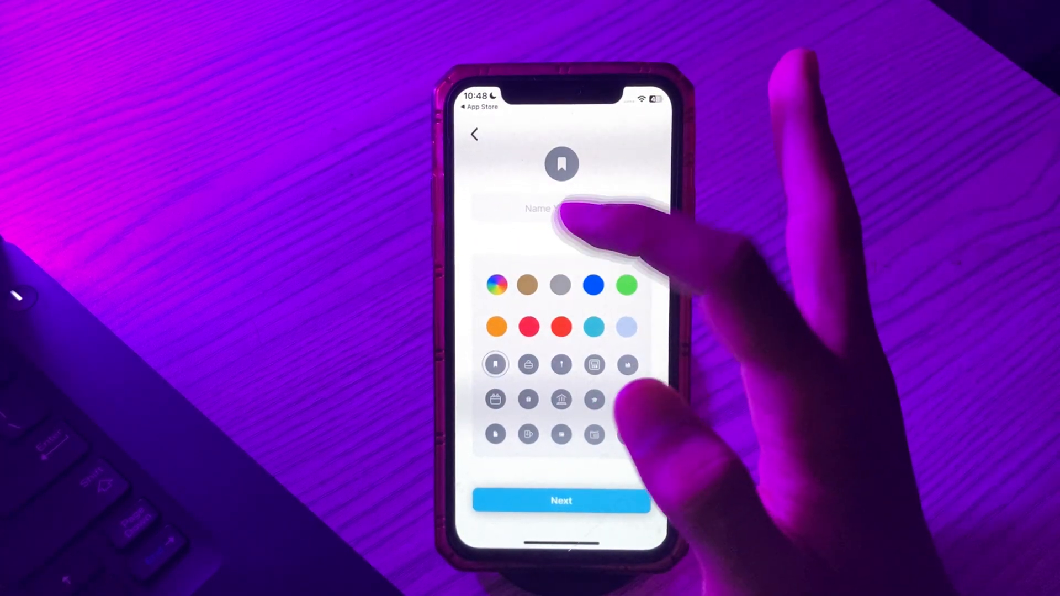
{"action": "left_click", "coordinate": [495, 327]}
{"action": "type", "text": "B"}
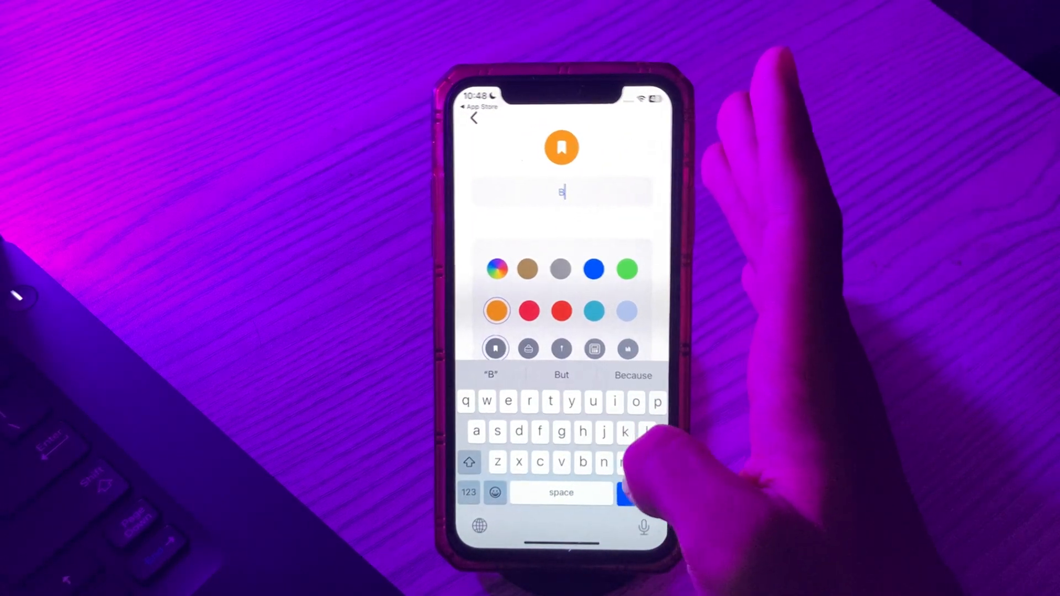
{"action": "type", "text": "Hide"}
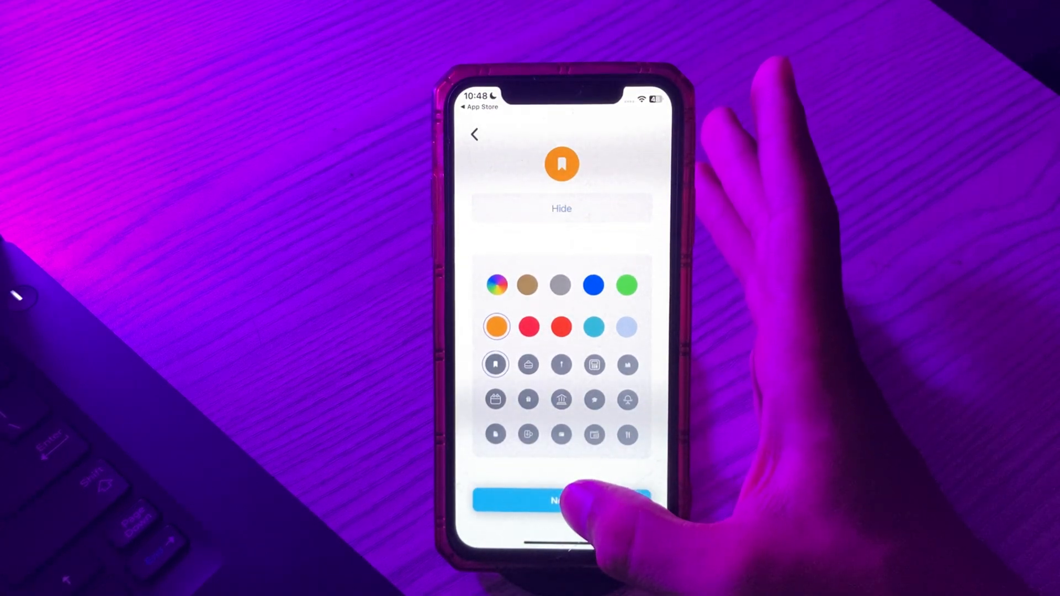
{"action": "left_click", "coordinate": [561, 500]}
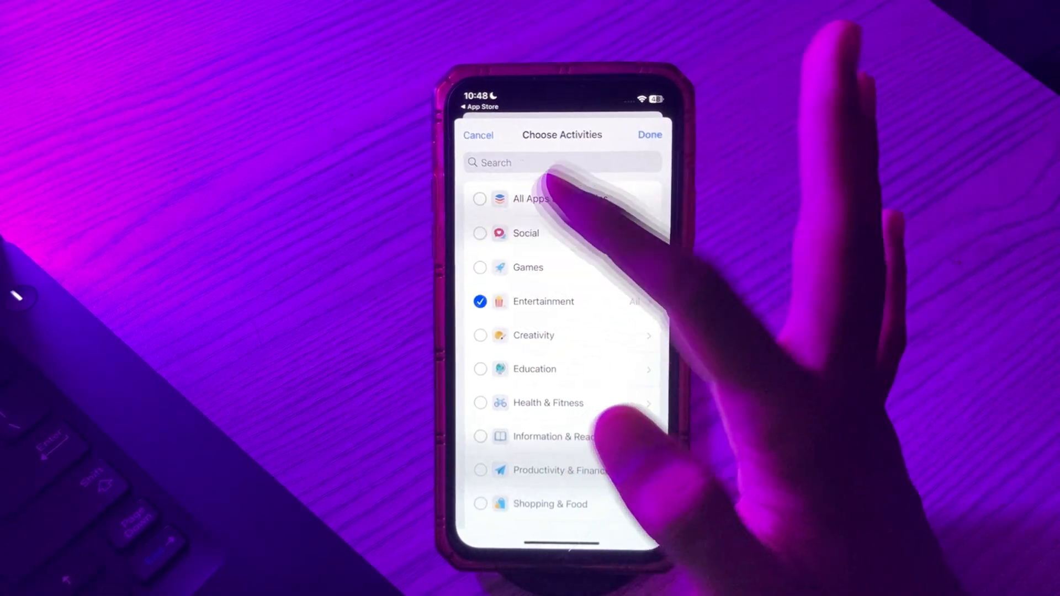
- Untick the Entertainment category and select Netflix alone as the blocked app
{"action": "left_click", "coordinate": [480, 302]}
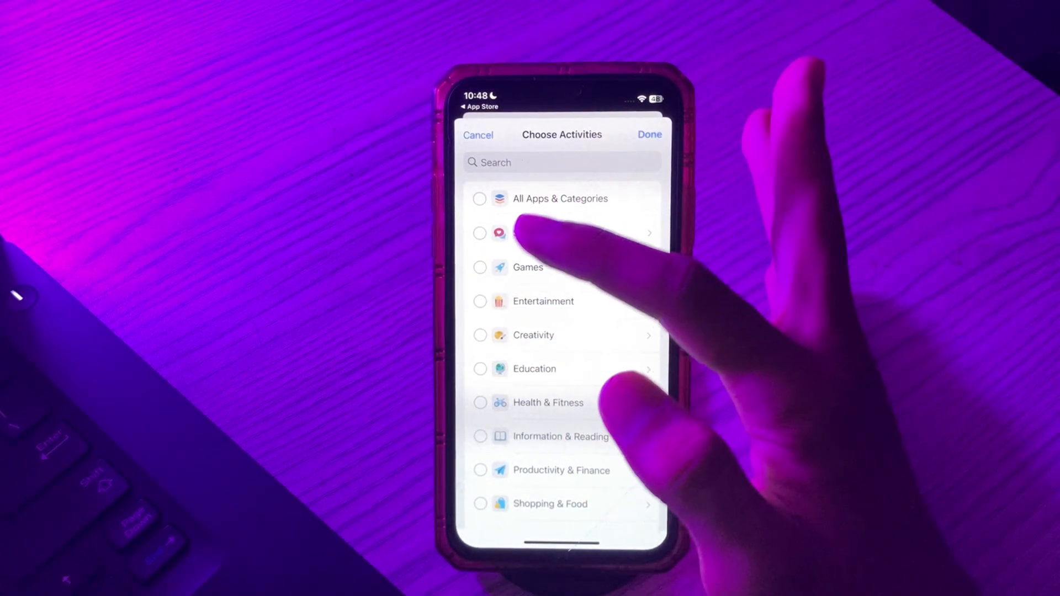
{"action": "left_click", "coordinate": [542, 301]}
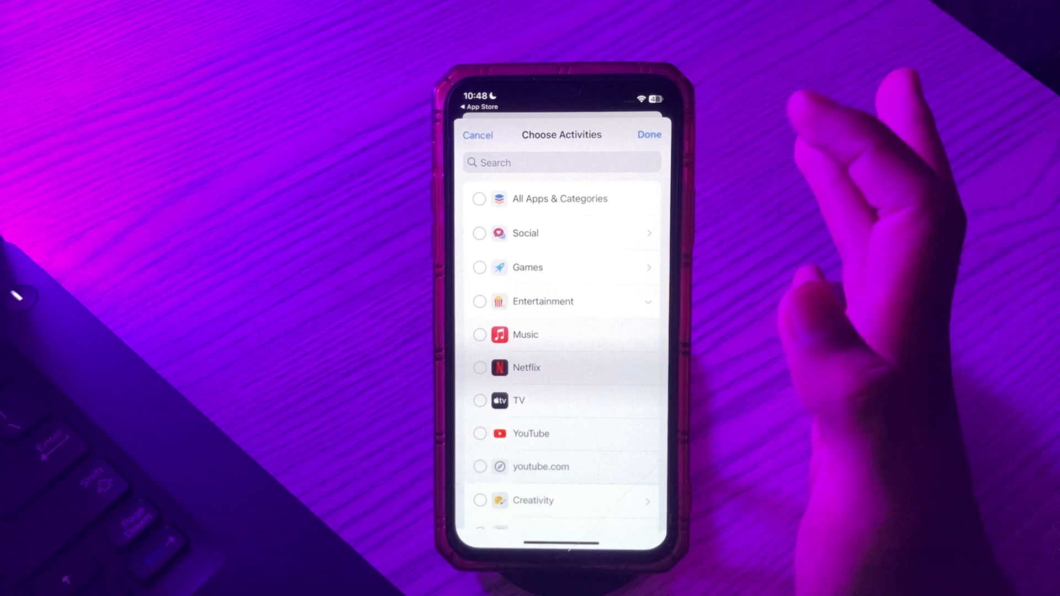
{"action": "scroll", "scroll_direction": "down", "scroll_amount": 3}
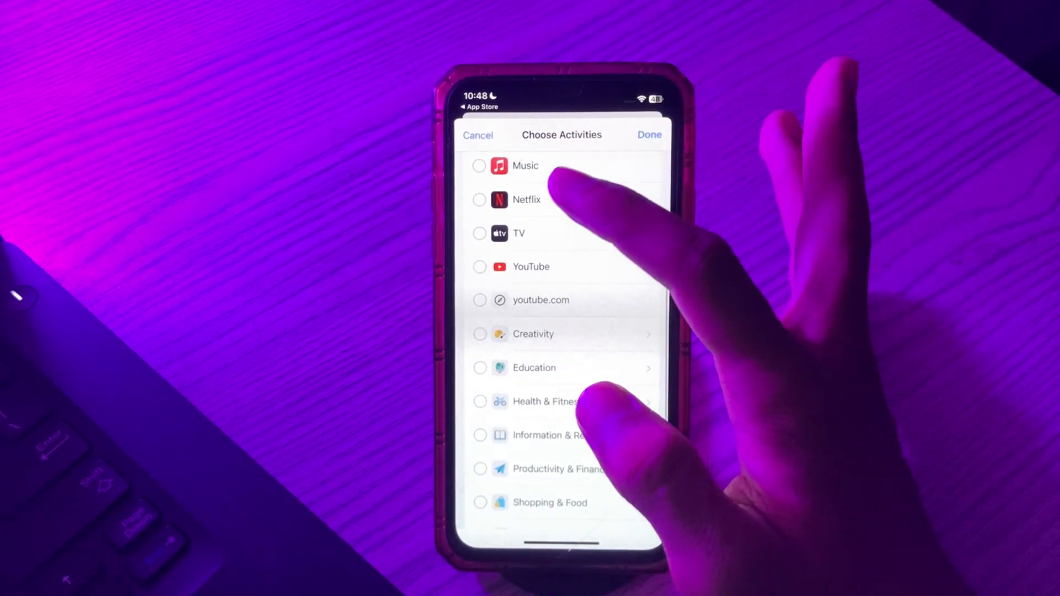
{"action": "left_click", "coordinate": [480, 200]}
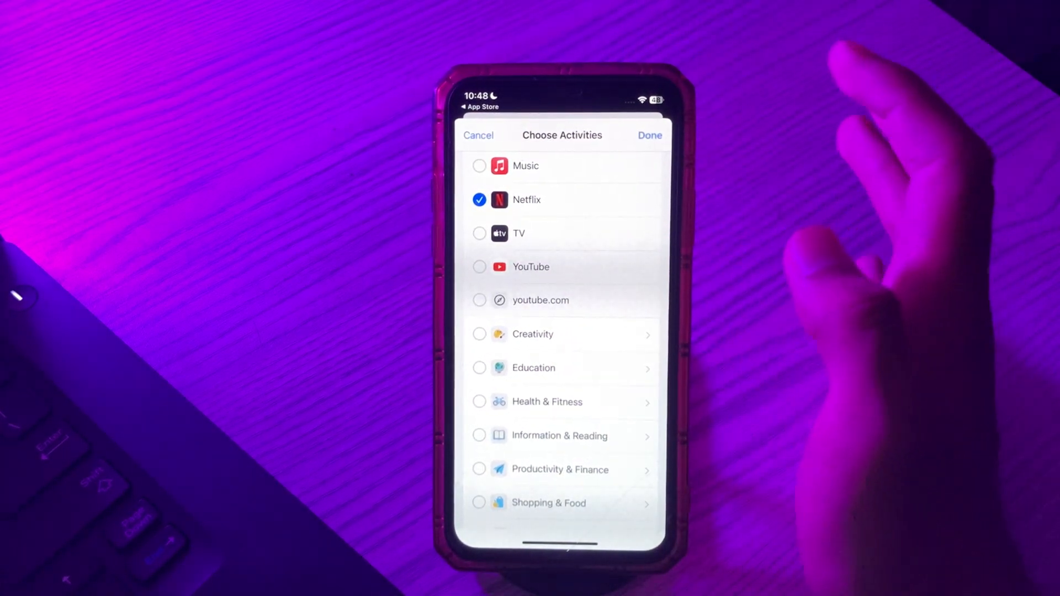
{"action": "left_click", "coordinate": [648, 134]}
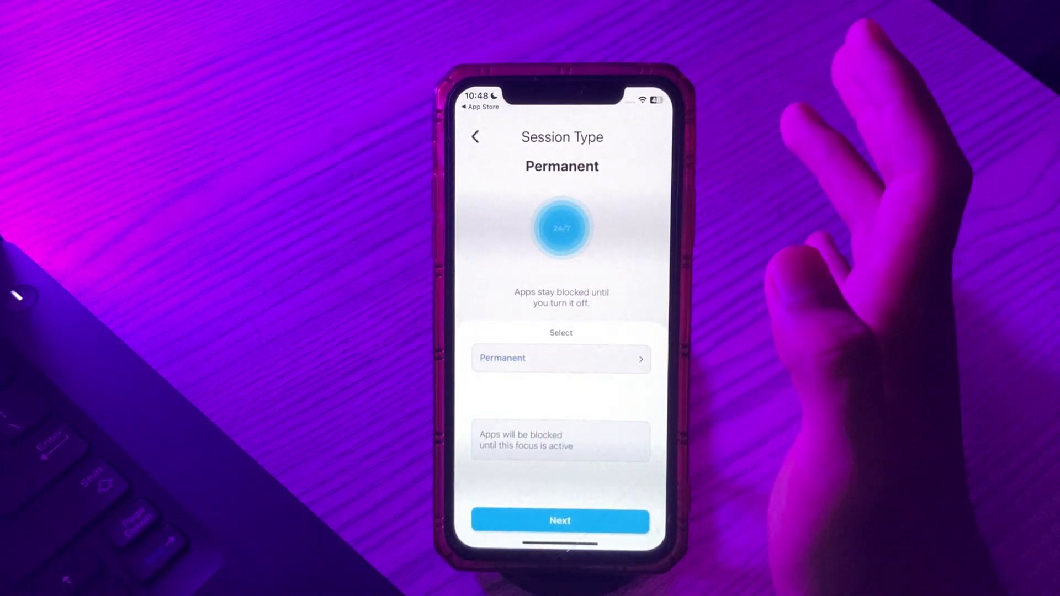
- Set the session type to Permanent and save the Hide focus with Hide Apps protection
{"action": "left_click", "coordinate": [560, 357]}
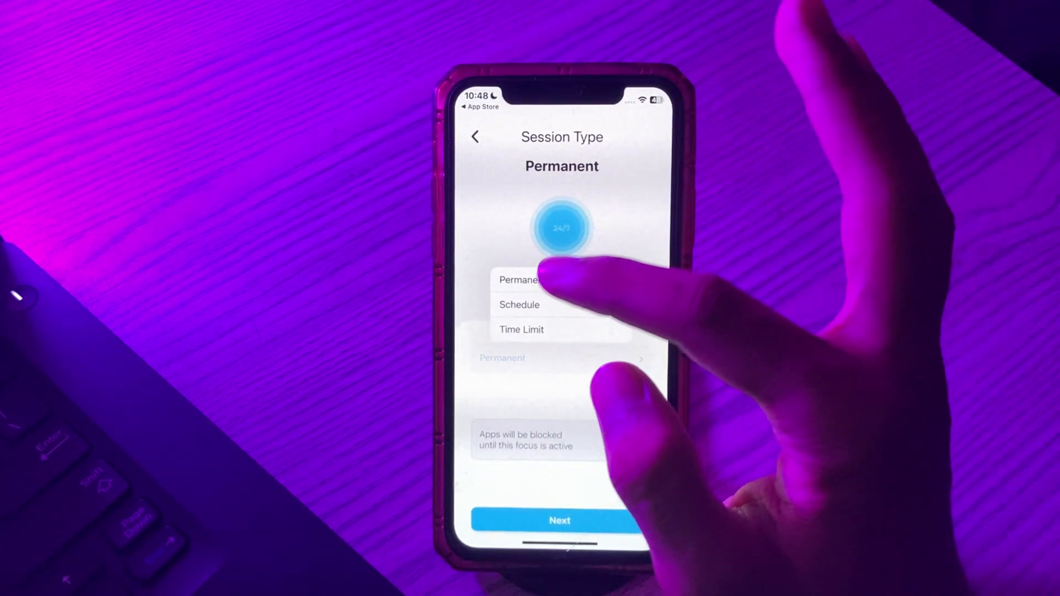
{"action": "left_click", "coordinate": [520, 279]}
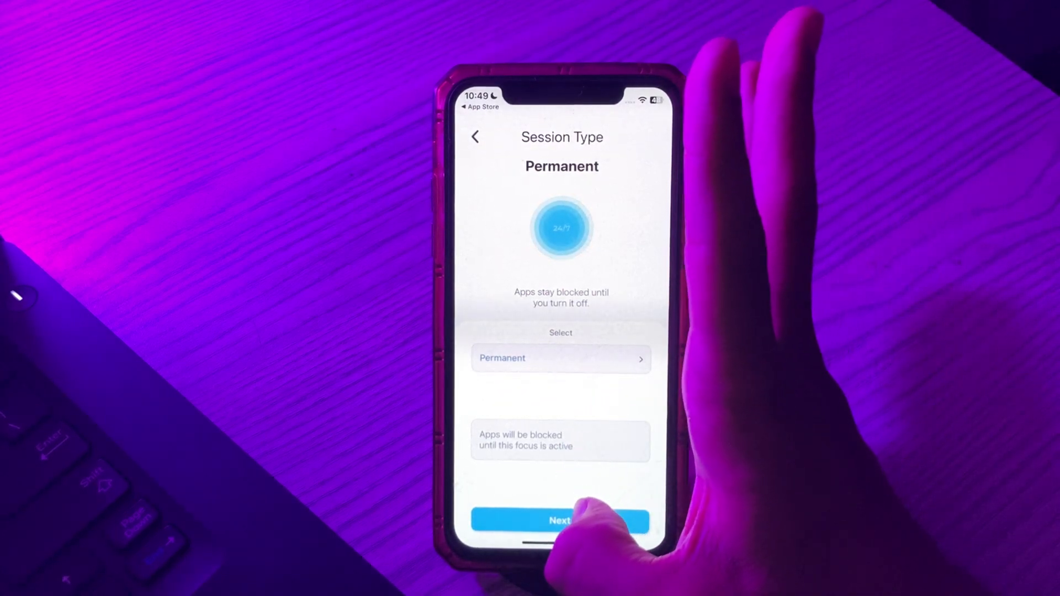
{"action": "left_click", "coordinate": [560, 520]}
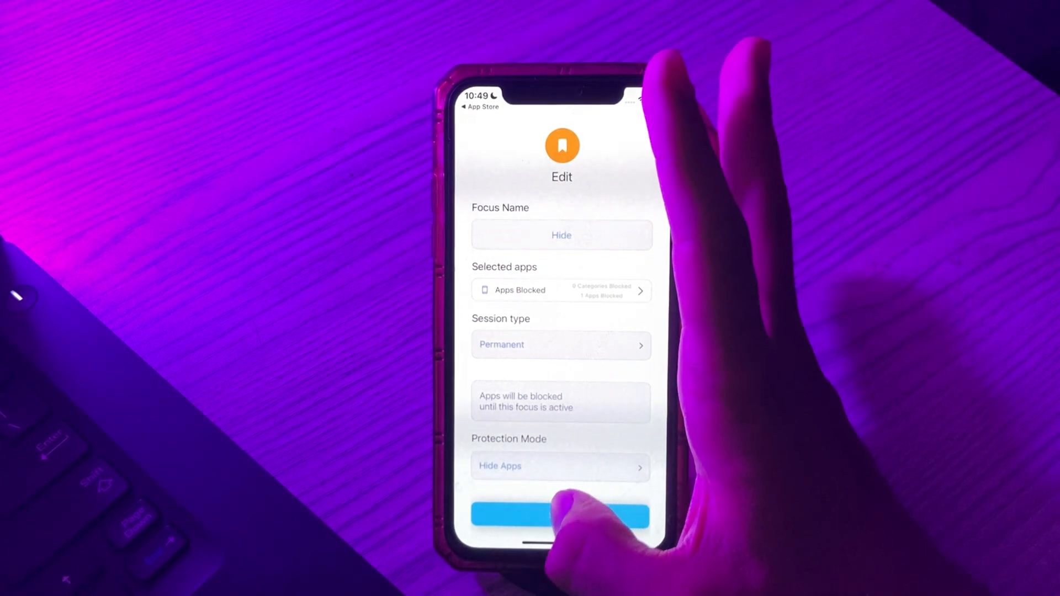
{"action": "left_click", "coordinate": [561, 516]}
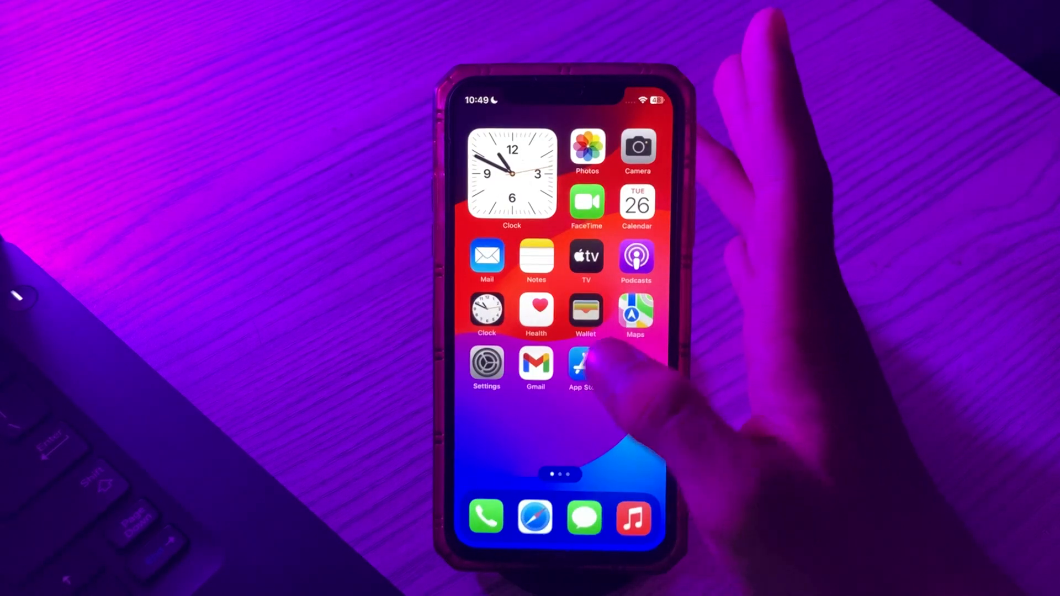
{"action": "scroll", "scroll_direction": "left", "scroll_amount": 3}
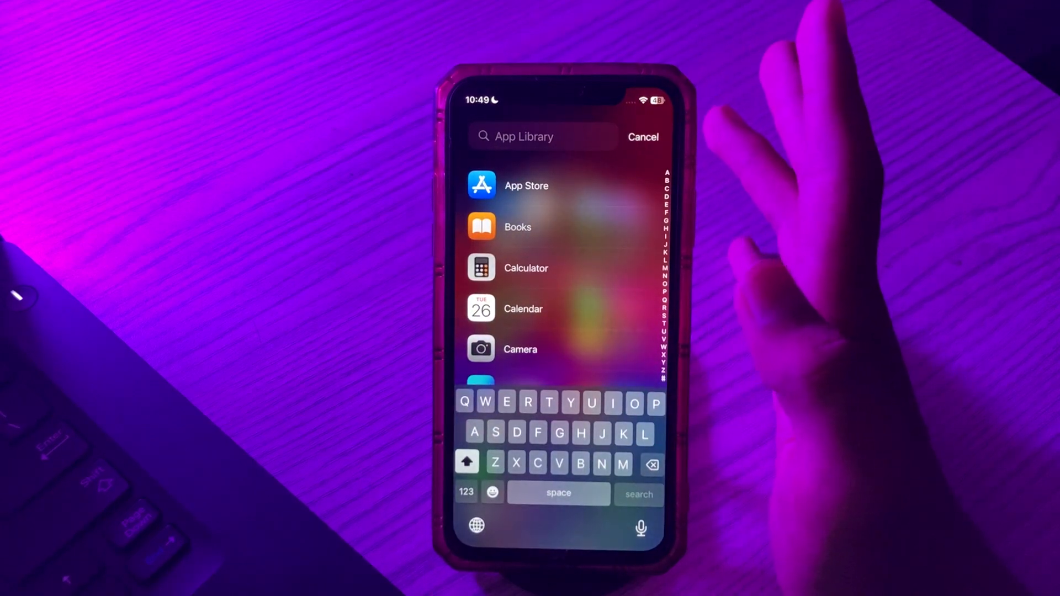
{"action": "type", "text": "Net"}
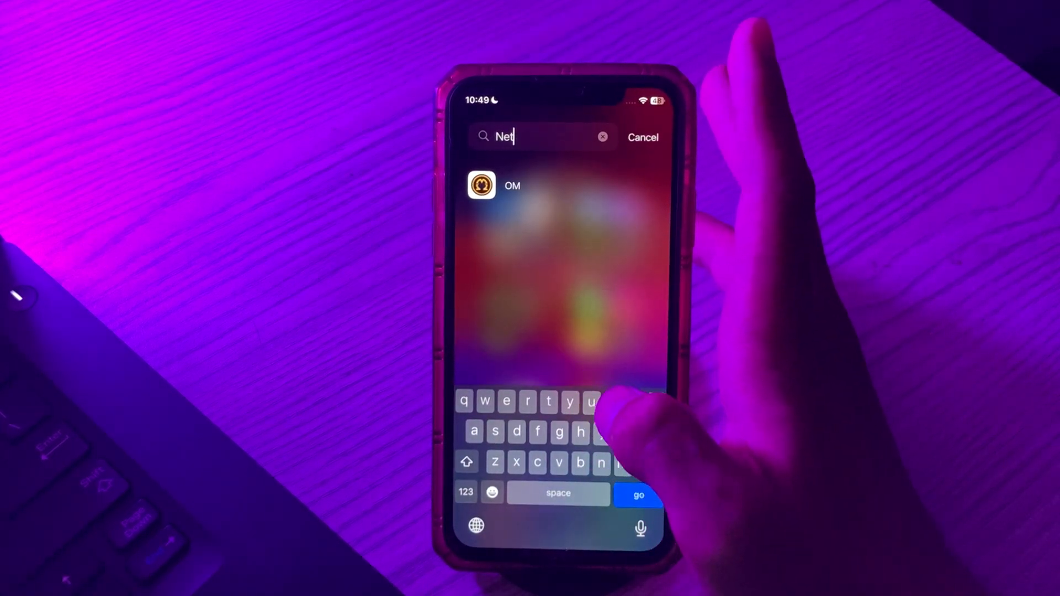
{"action": "left_click", "coordinate": [603, 137]}
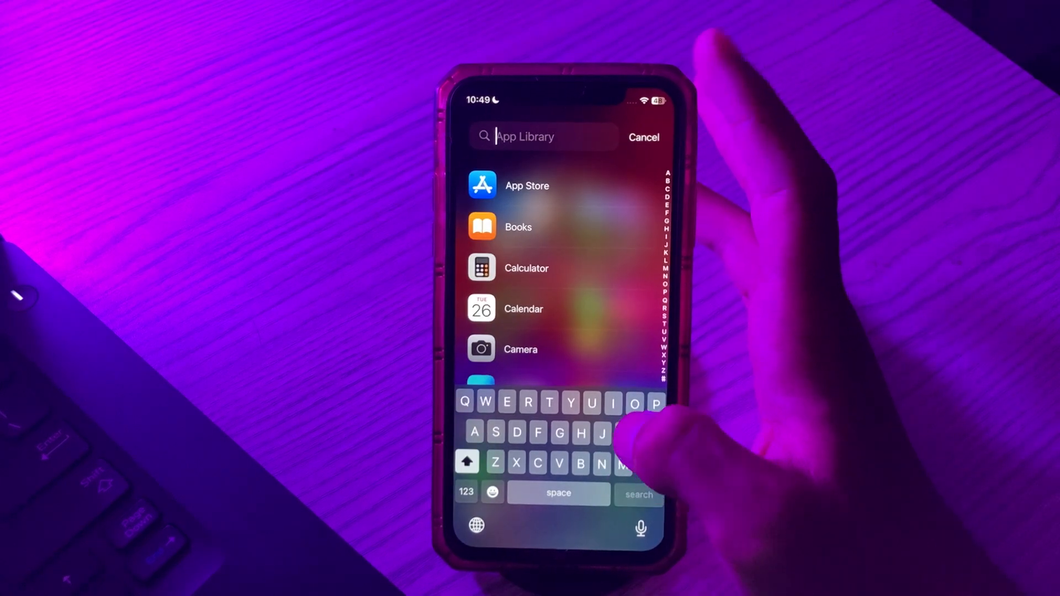
{"action": "left_click", "coordinate": [643, 136]}
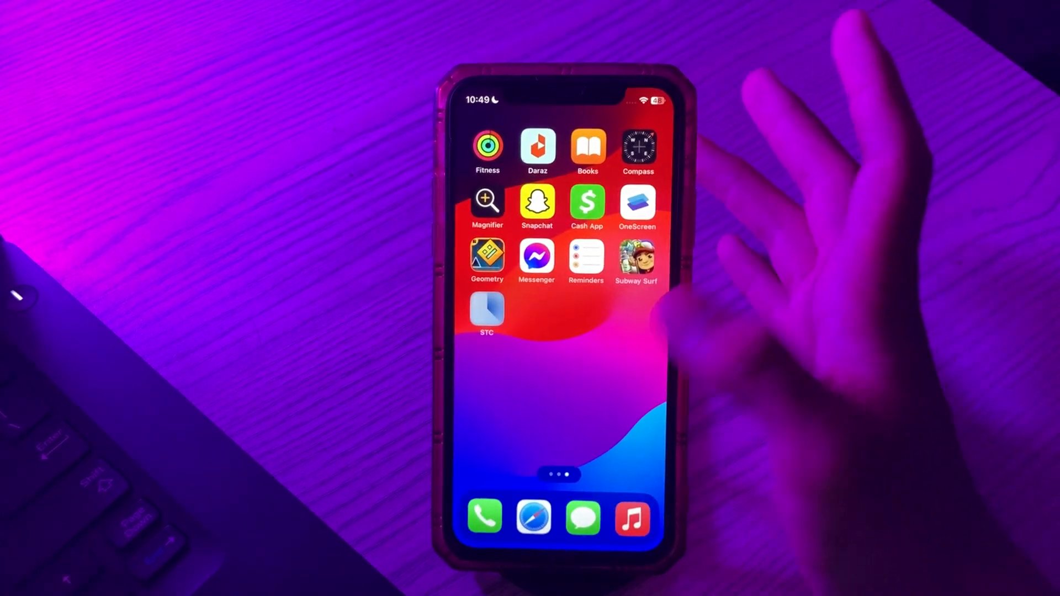
{"action": "mouse_move", "coordinate": [663, 358]}
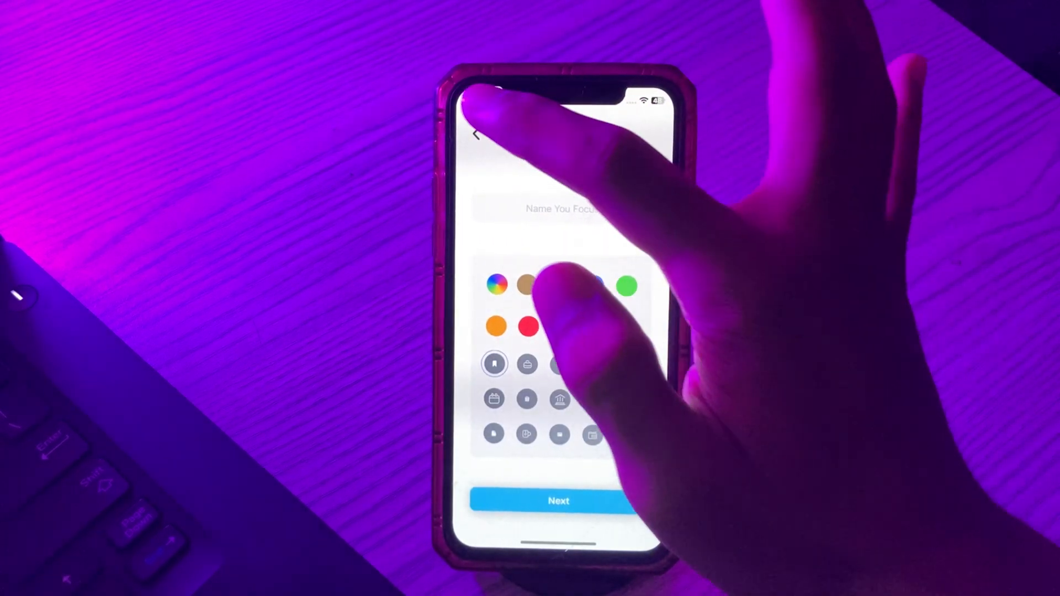
- Back out to the Focus list showing the Hide focus with one app, permanent
{"action": "left_click", "coordinate": [559, 501]}
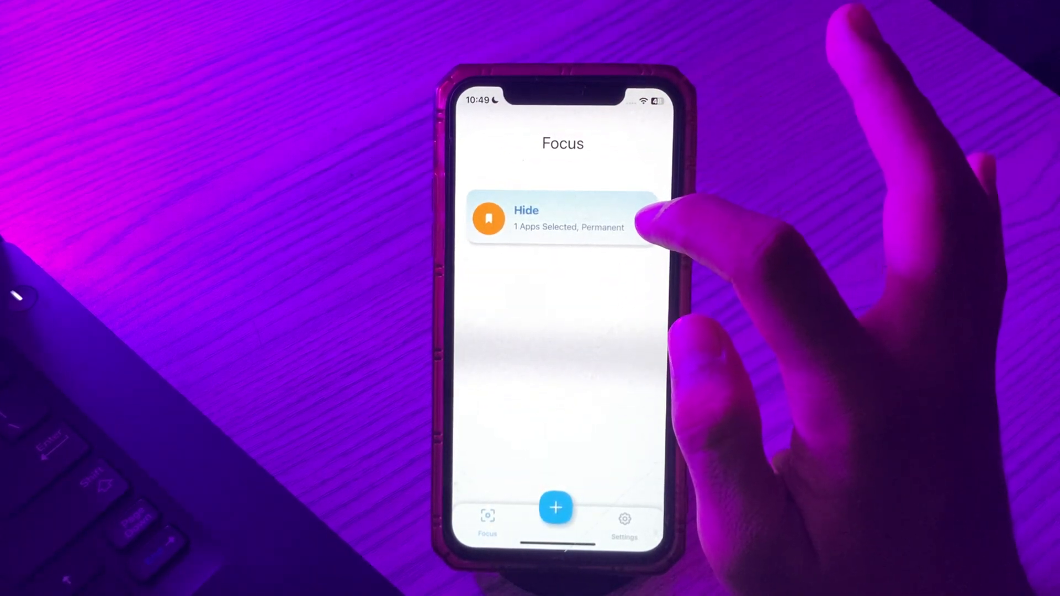